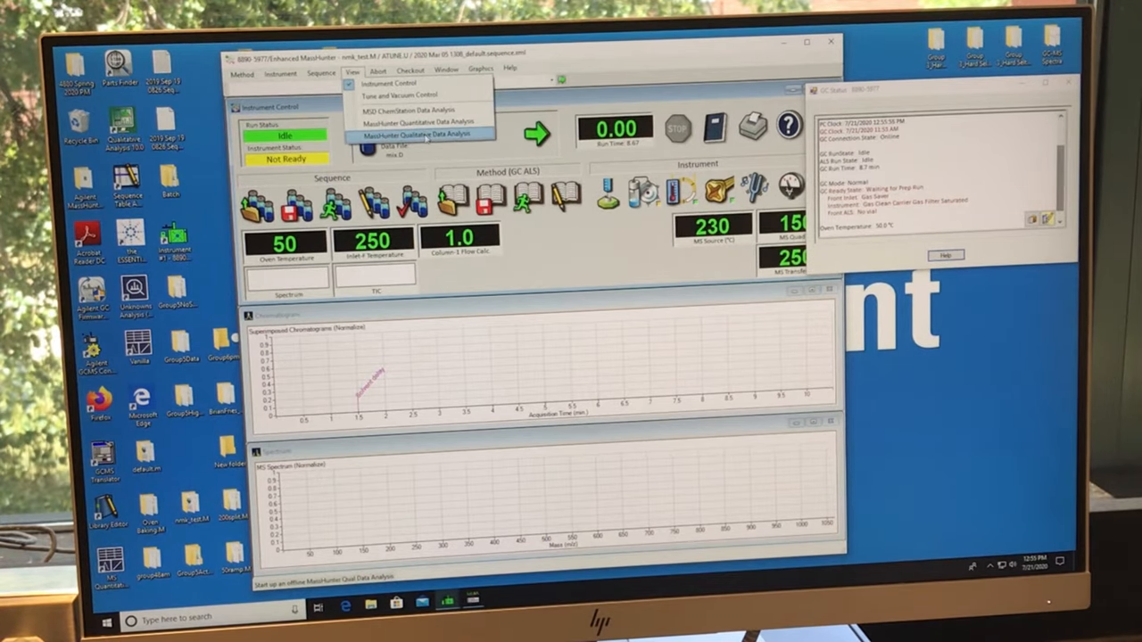
- Launch MassHunter Qualitative Data Analysis from the Enhanced MassHunter View menu
{"action": "left_click", "coordinate": [419, 134]}
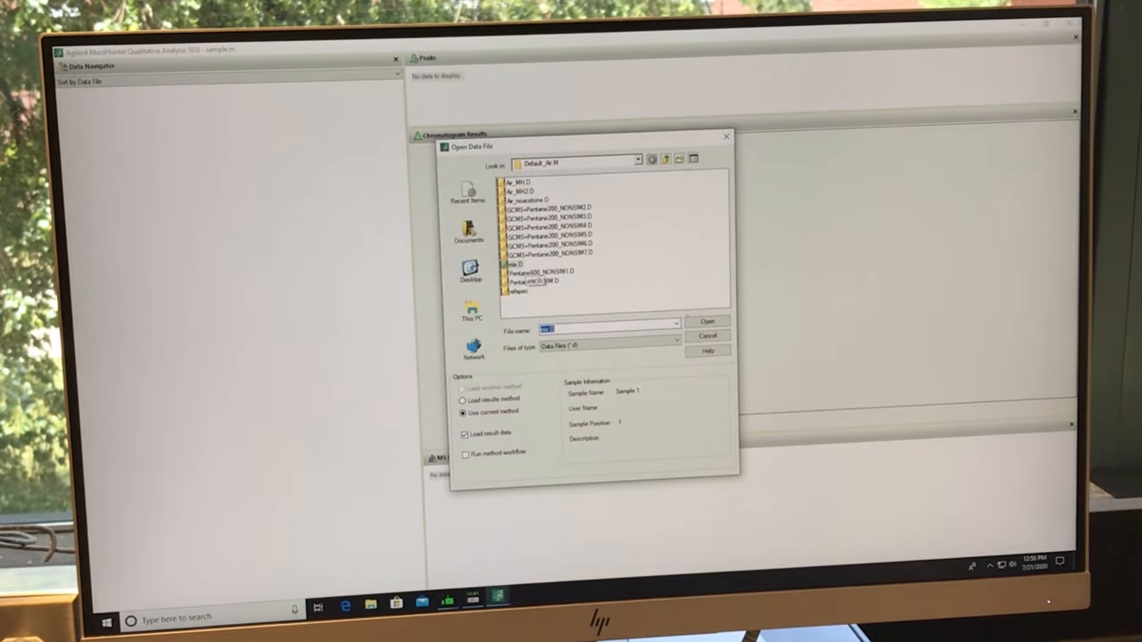
- Open the mix.D data file from the Default folder
{"action": "left_click", "coordinate": [706, 321]}
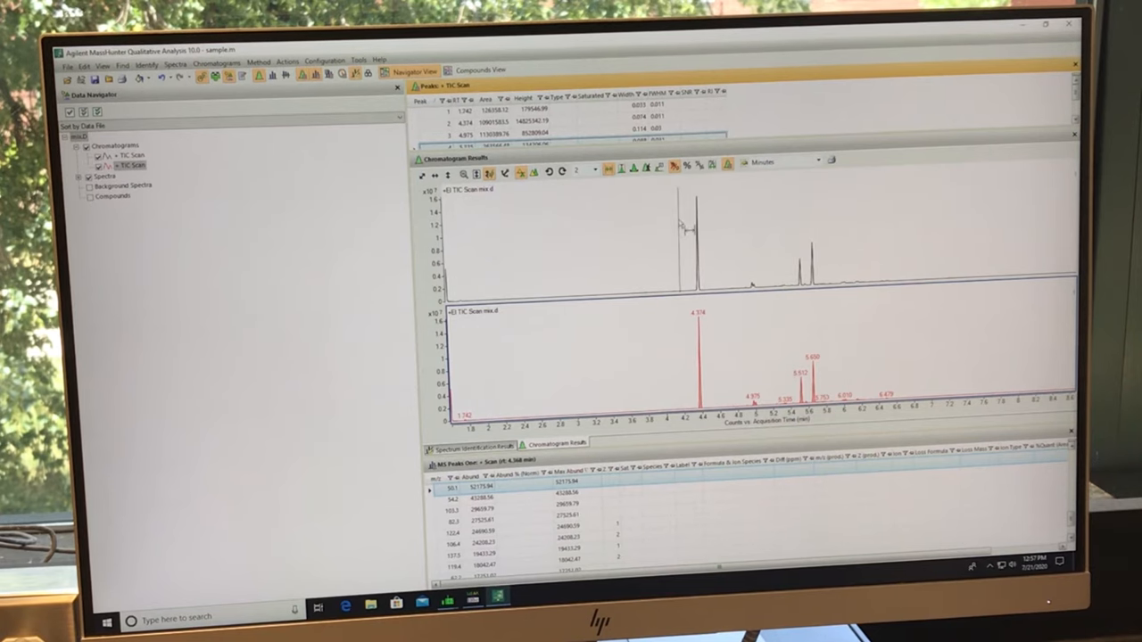
- Drag across the chromatogram peak near 4.37 minutes to extract its spectrum
{"action": "left_click_drag", "start_coordinate": [680, 192], "coordinate": [727, 290]}
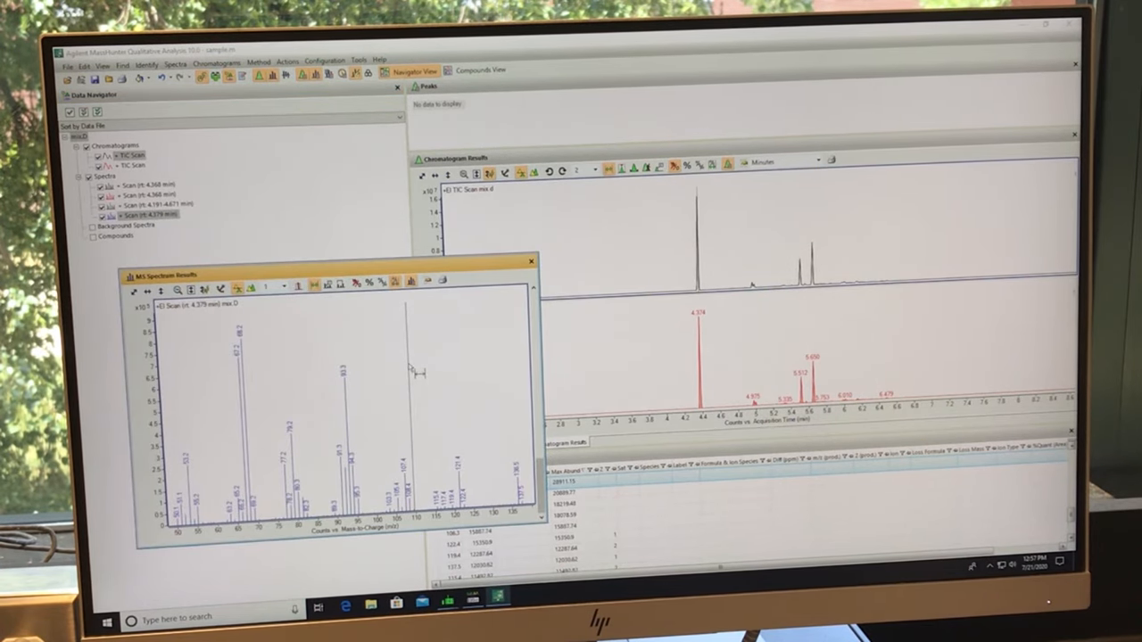
- Open the context menu for the 4.379-minute spectrum to run a library search
{"action": "right_click", "coordinate": [408, 367]}
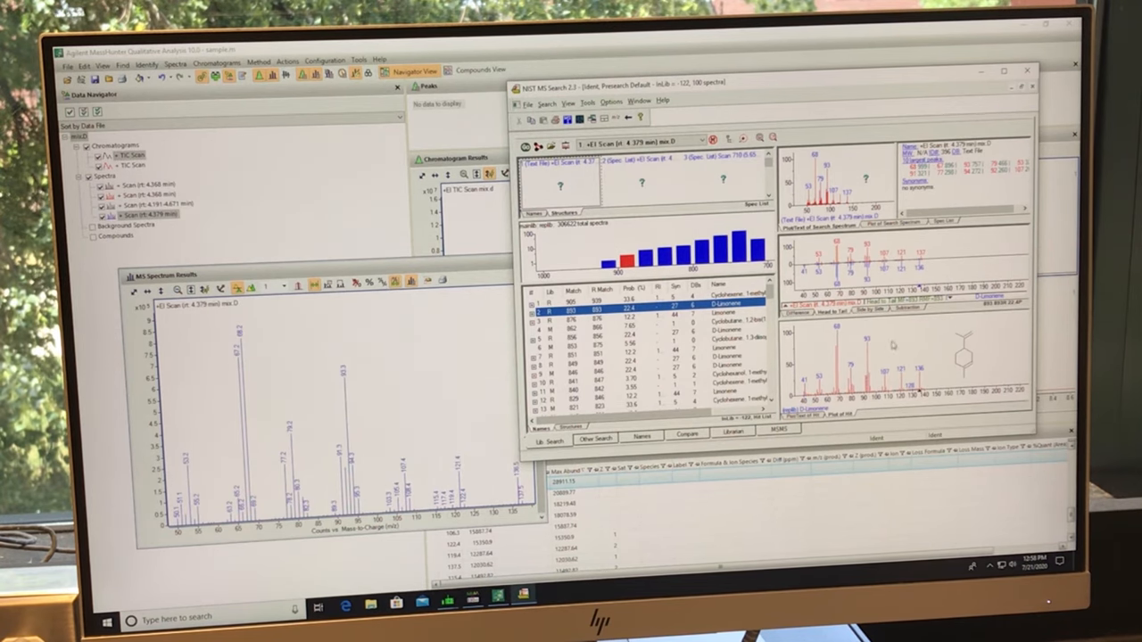
{"action": "mouse_move", "coordinate": [890, 347]}
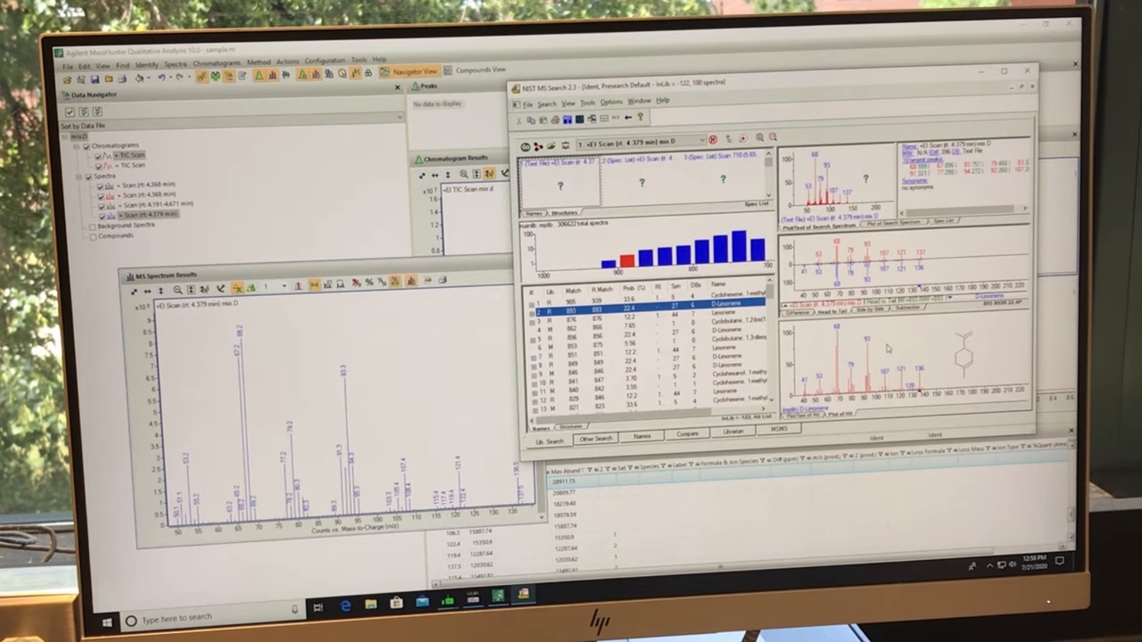